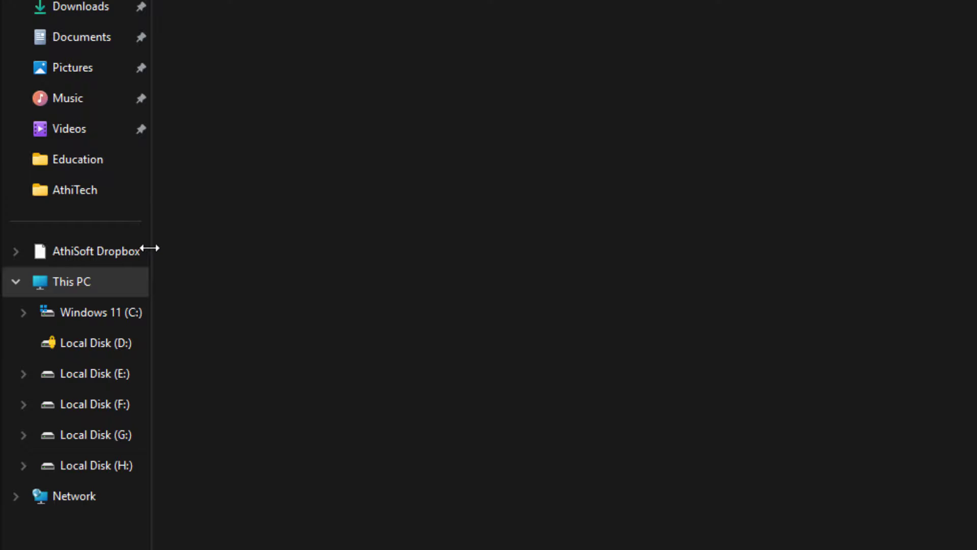
pyautogui.moveTo(153, 249)
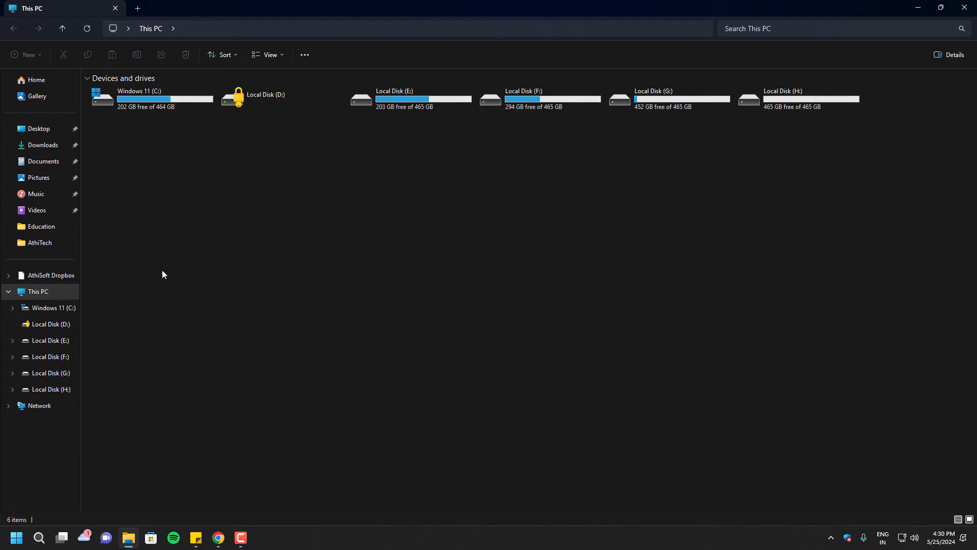
# Step: Enter regedit in the Run dialog's Open box
pyautogui.press('Win+r')
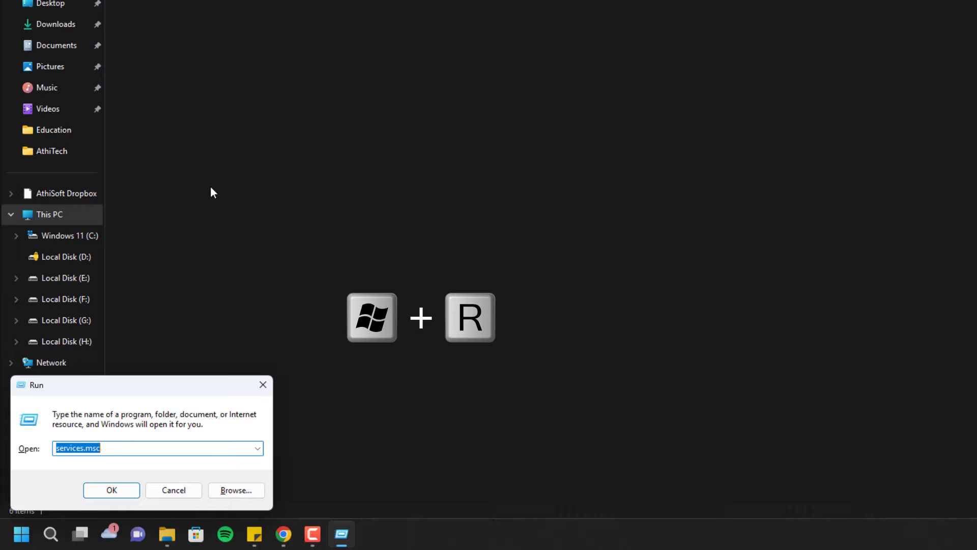
pyautogui.write('reged')
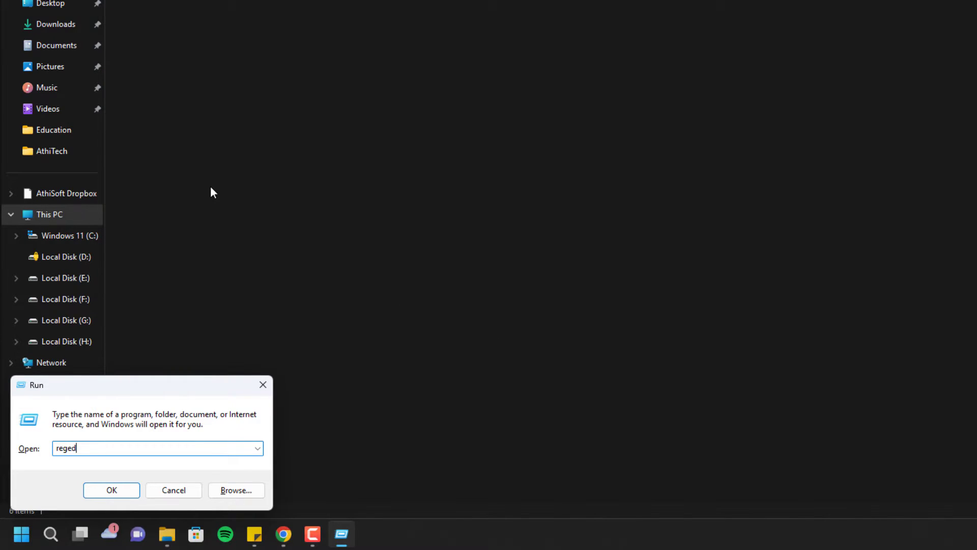
pyautogui.write('it')
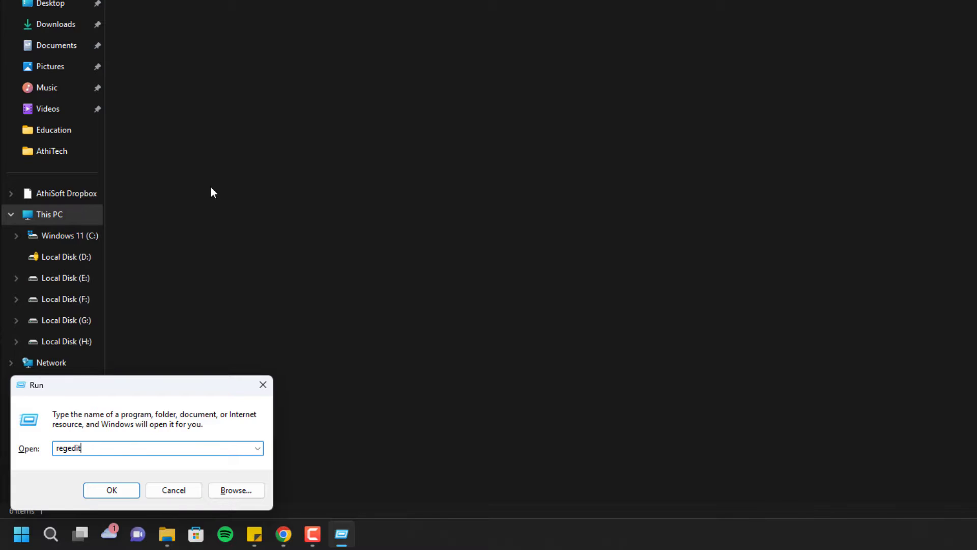
pyautogui.moveTo(133, 486)
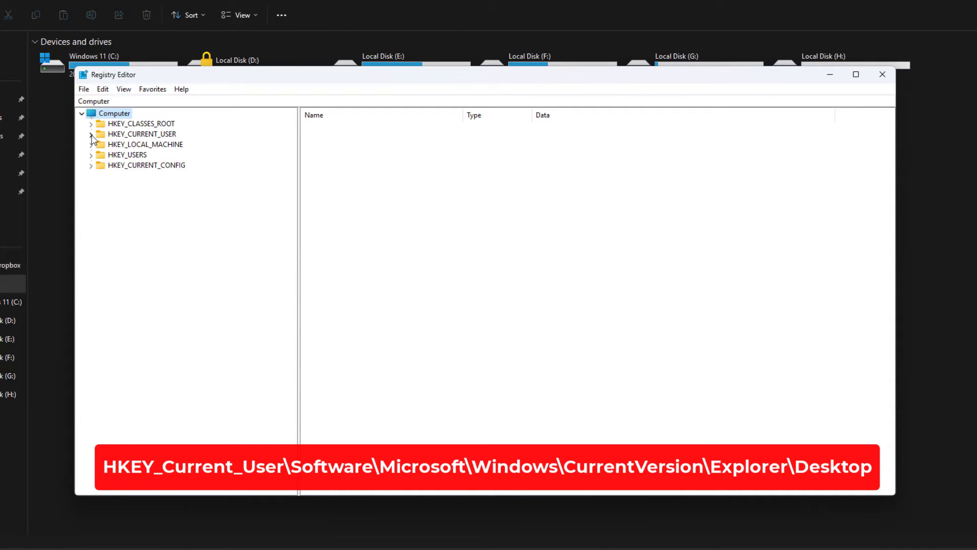
# Step: Expand HKEY_CURRENT_USER\Software\Microsoft and scroll down to the Windows key
pyautogui.click(91, 133)
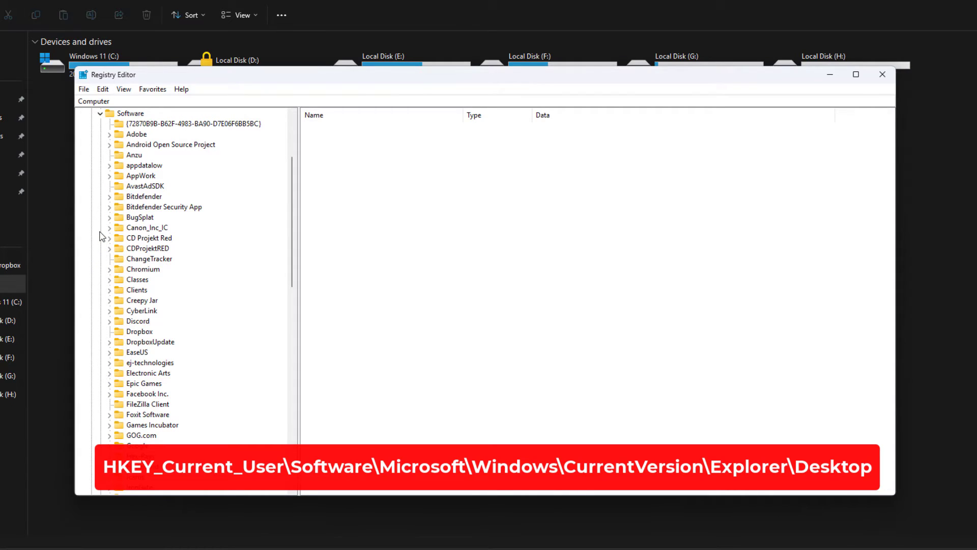
pyautogui.moveTo(185, 312)
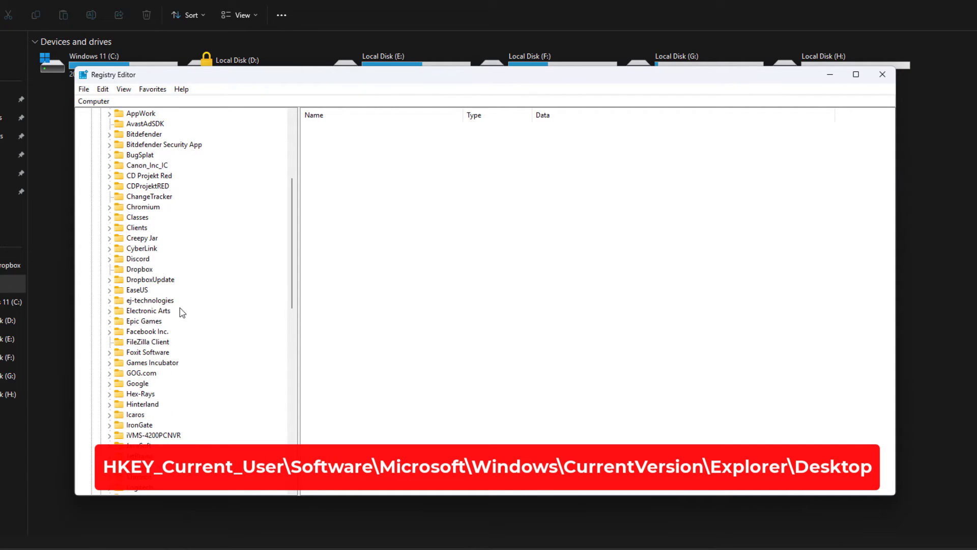
pyautogui.scroll(-3)
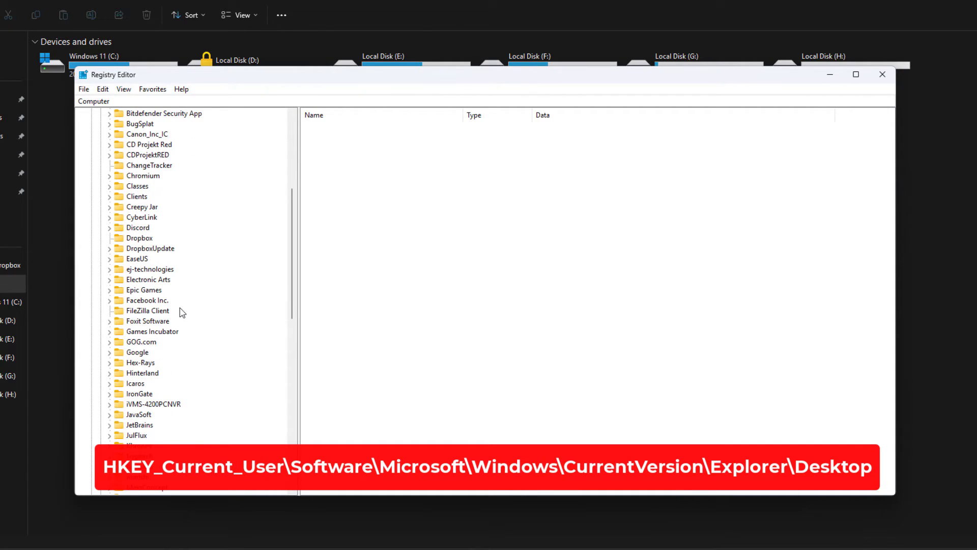
pyautogui.scroll(-3)
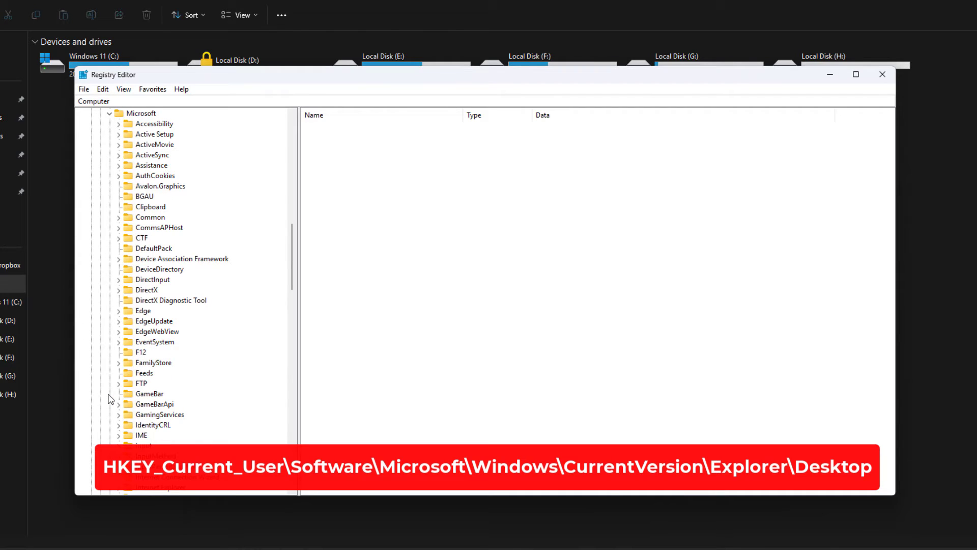
pyautogui.scroll(-3)
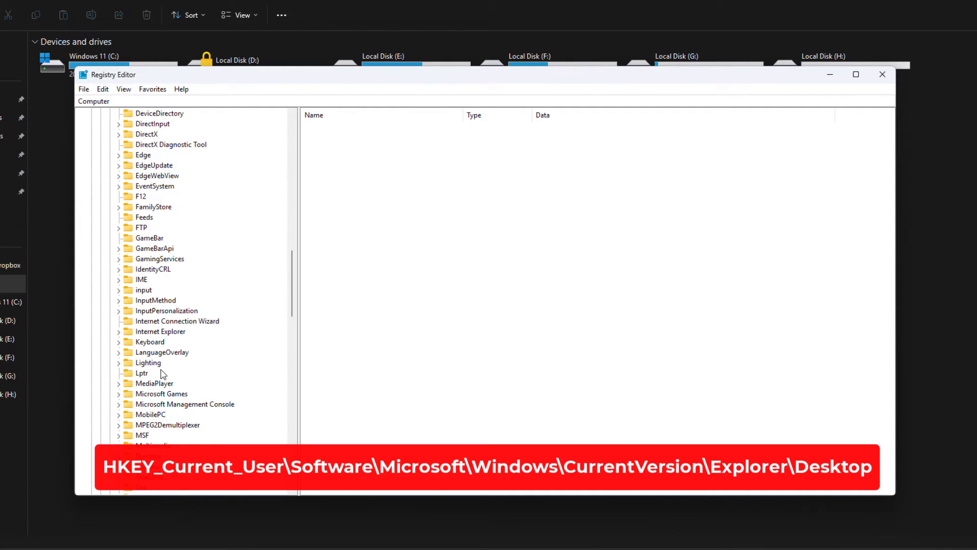
pyautogui.scroll(-3)
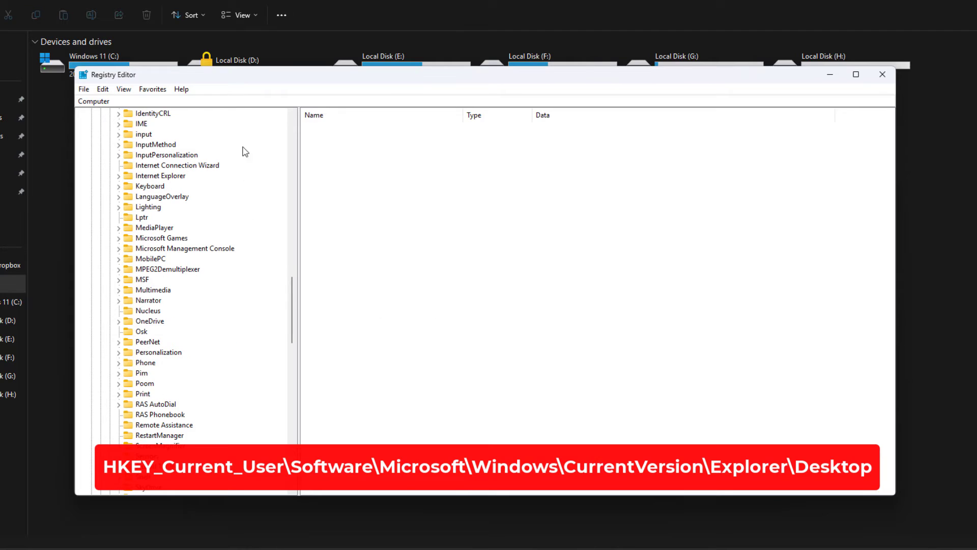
pyautogui.scroll(-3)
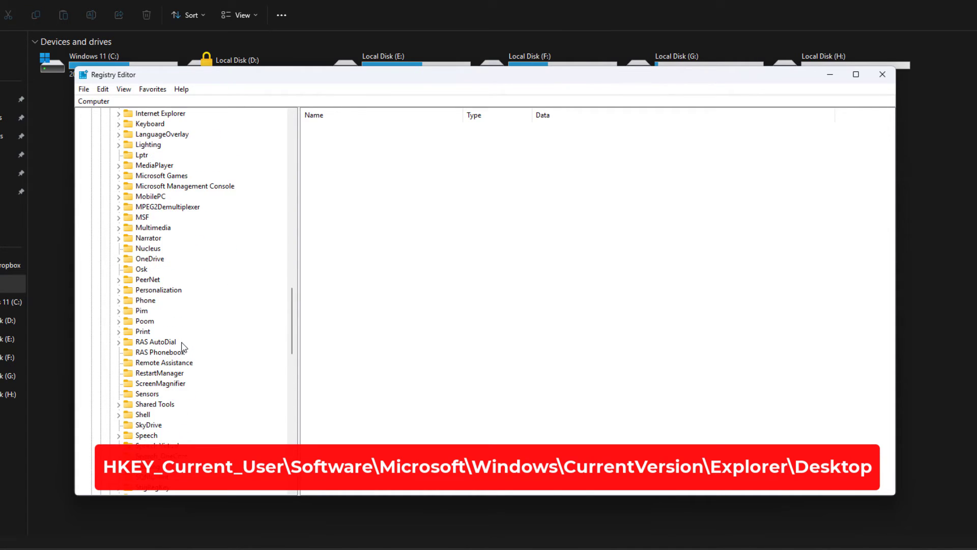
pyautogui.scroll(-3)
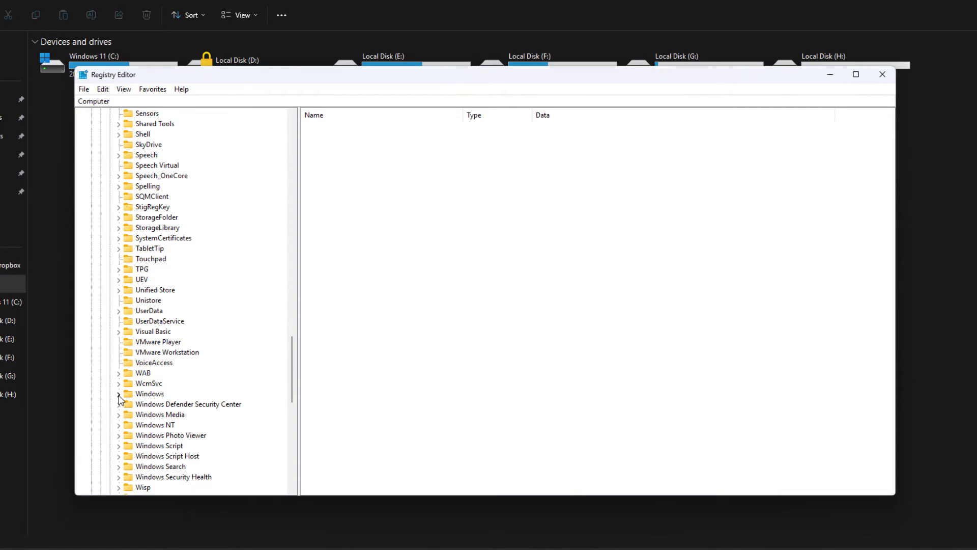
# Step: Expand Windows\CurrentVersion\Explorer\Desktop to reveal the NameSpace subkey
pyautogui.click(118, 397)
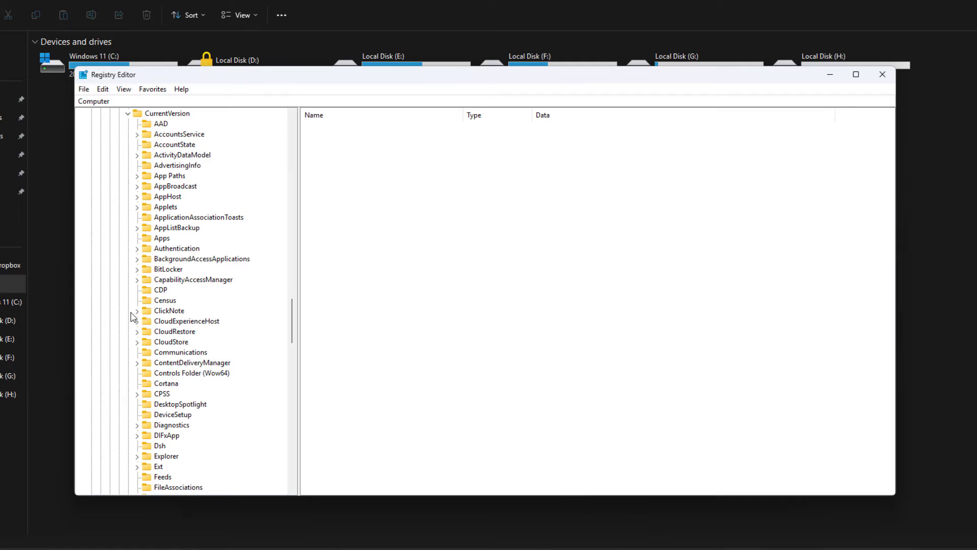
pyautogui.moveTo(202, 309)
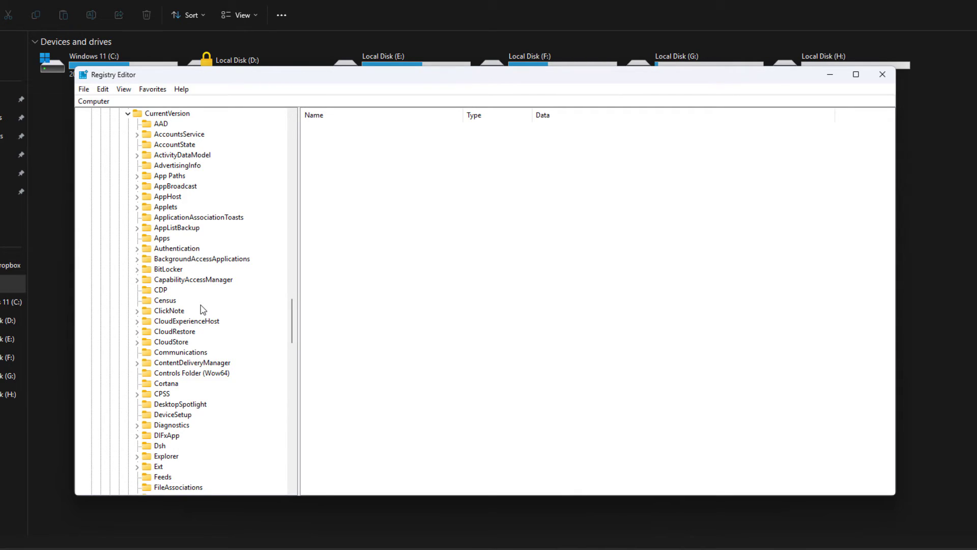
pyautogui.scroll(-3)
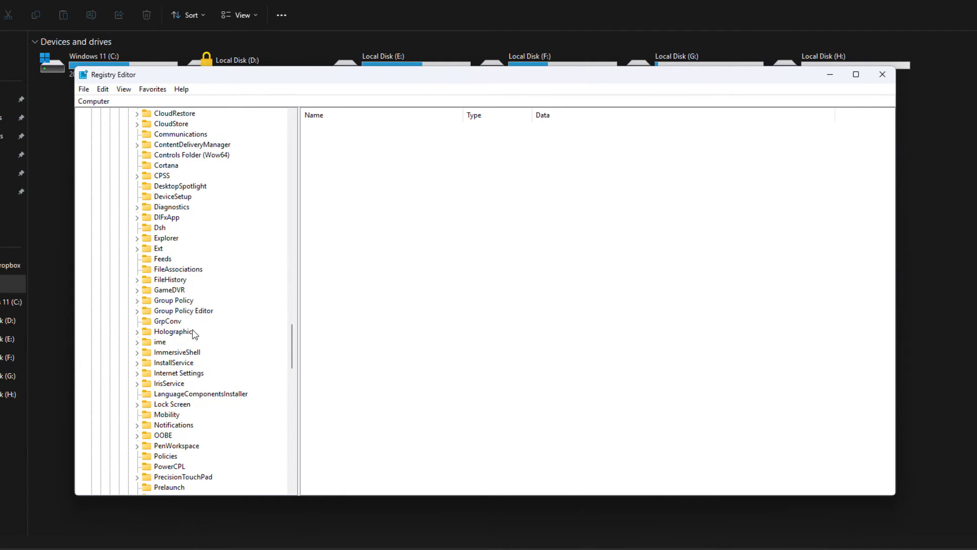
pyautogui.moveTo(195, 320)
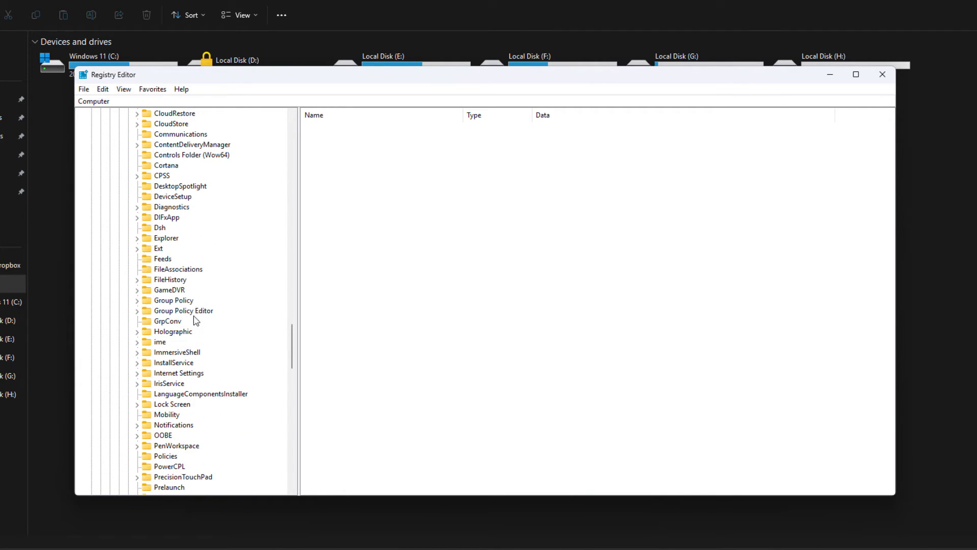
pyautogui.click(137, 238)
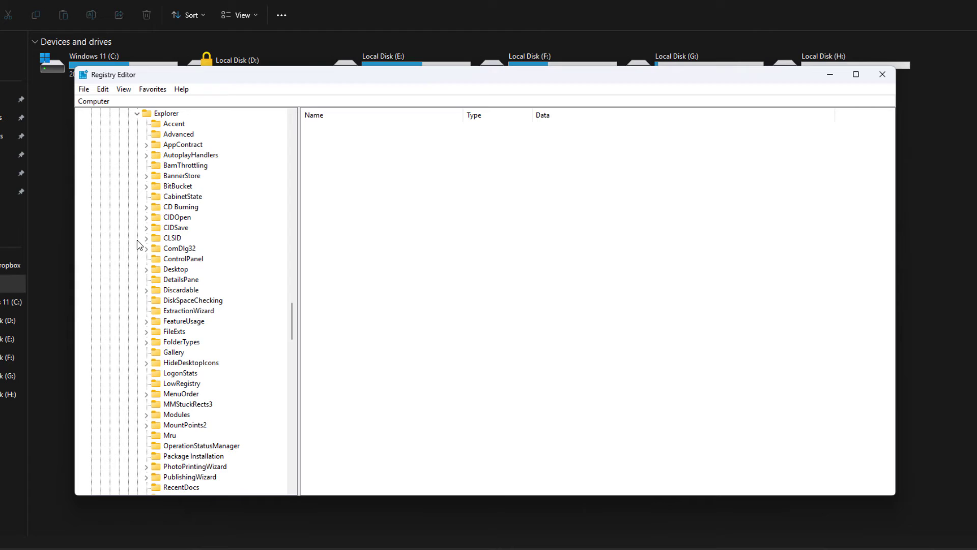
pyautogui.moveTo(193, 250)
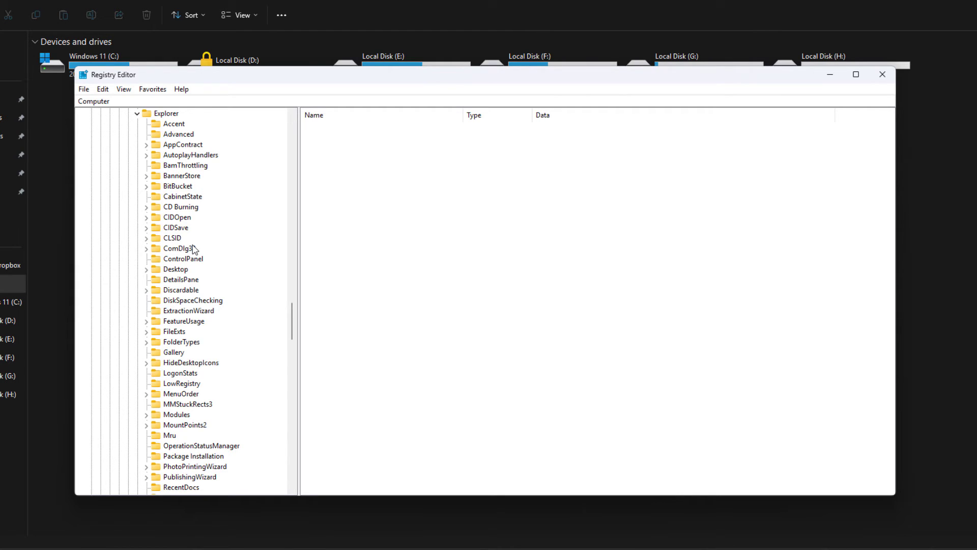
pyautogui.click(146, 269)
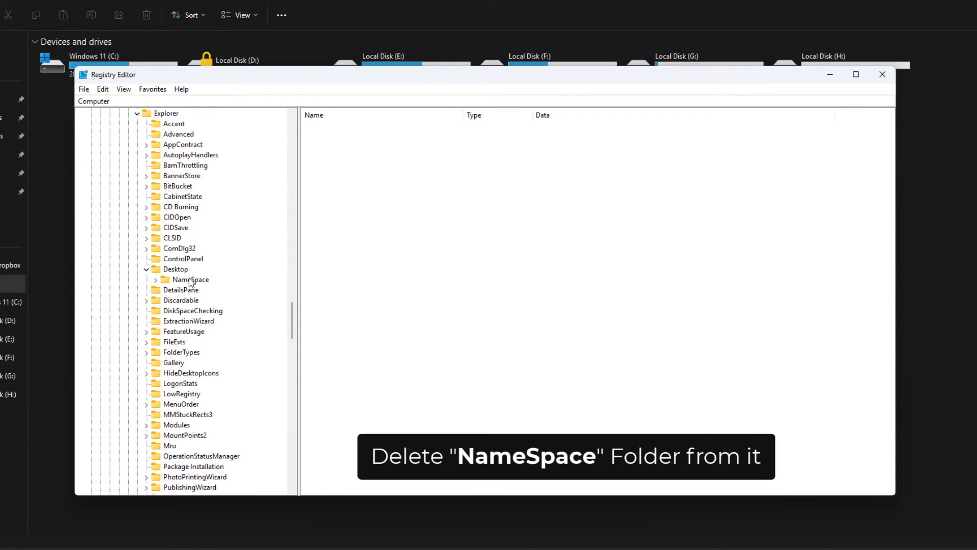
# Step: Confirm NameSpace holds the AthiSoft Dropbox subkey, then delete NameSpace
pyautogui.click(189, 279)
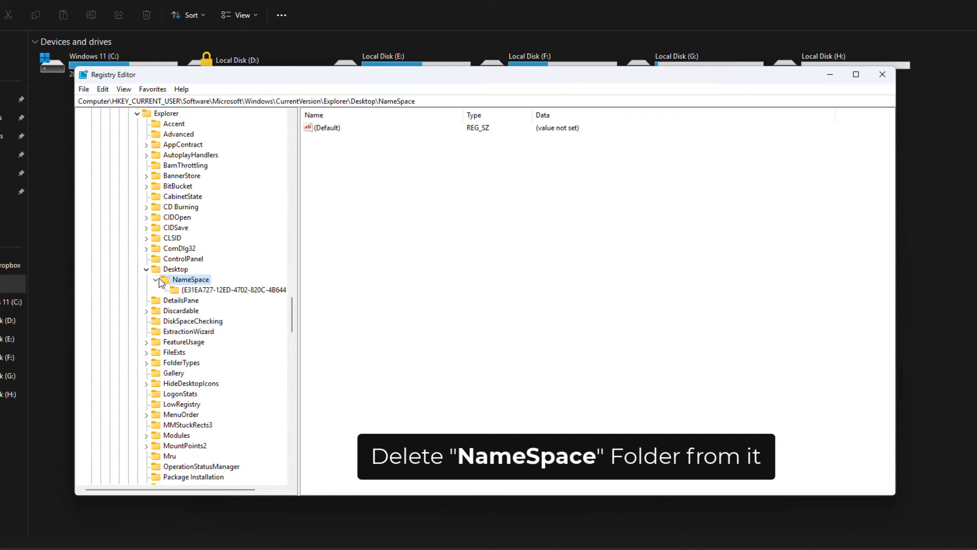
pyautogui.click(236, 289)
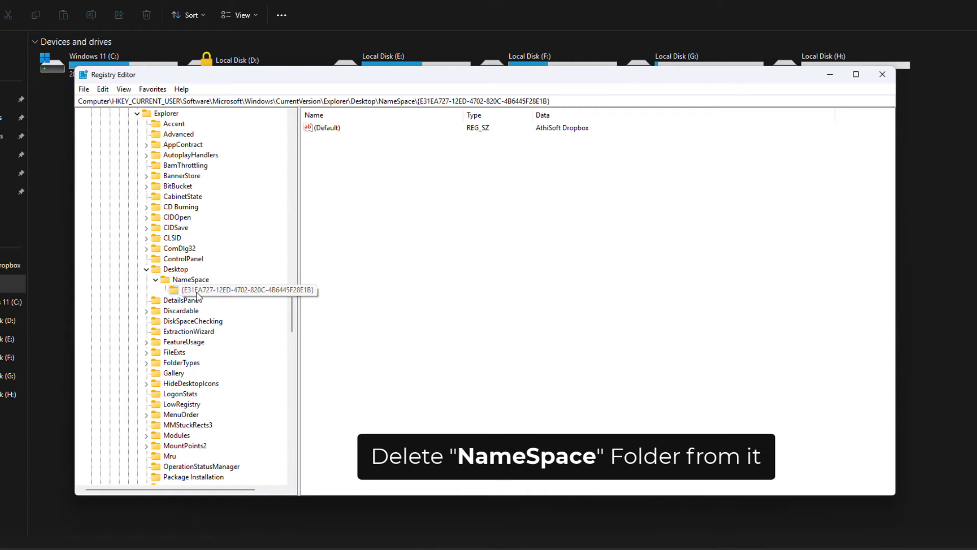
pyautogui.click(191, 280)
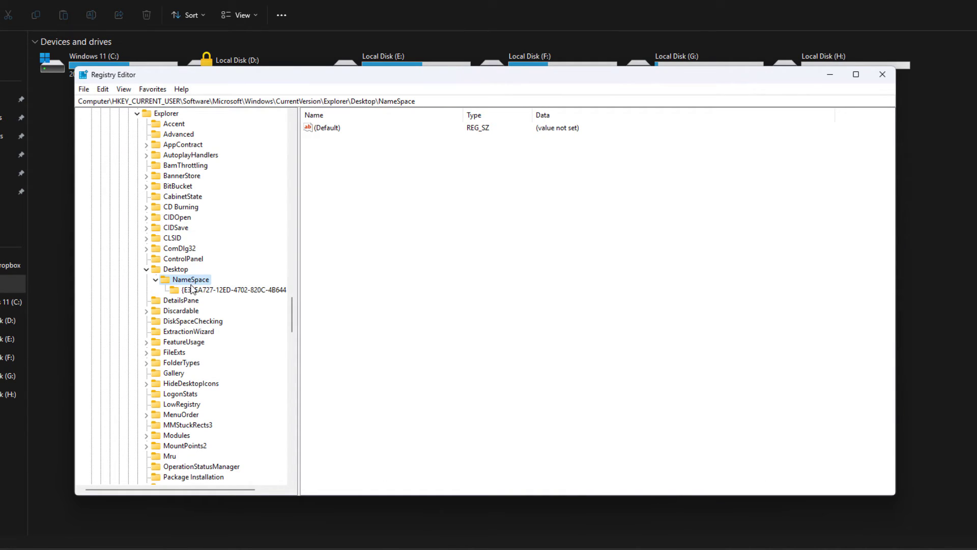
pyautogui.moveTo(192, 286)
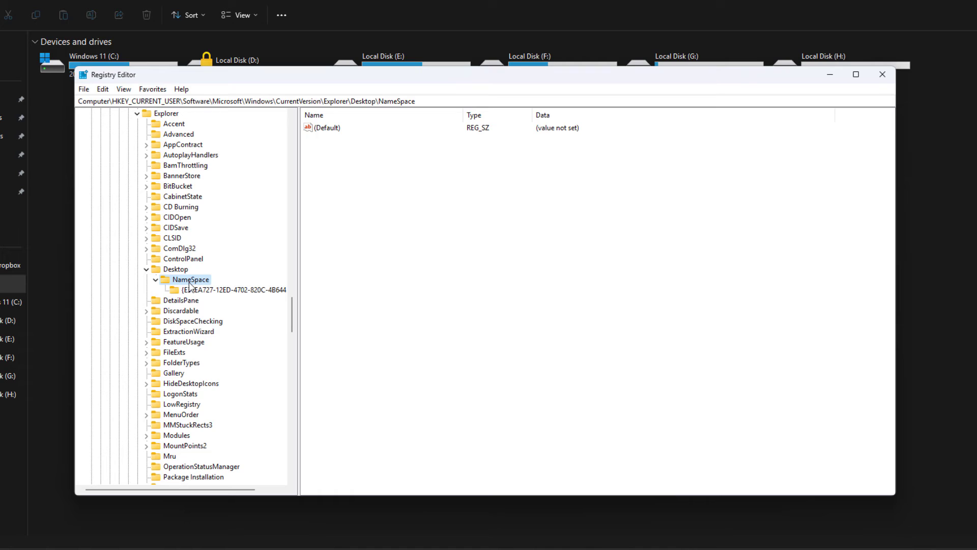
pyautogui.press('Delete')
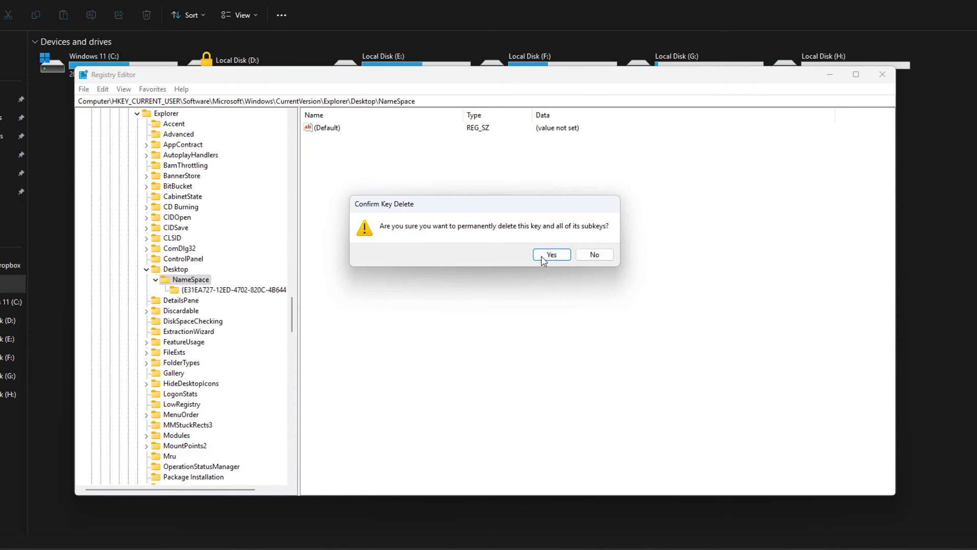
pyautogui.click(550, 254)
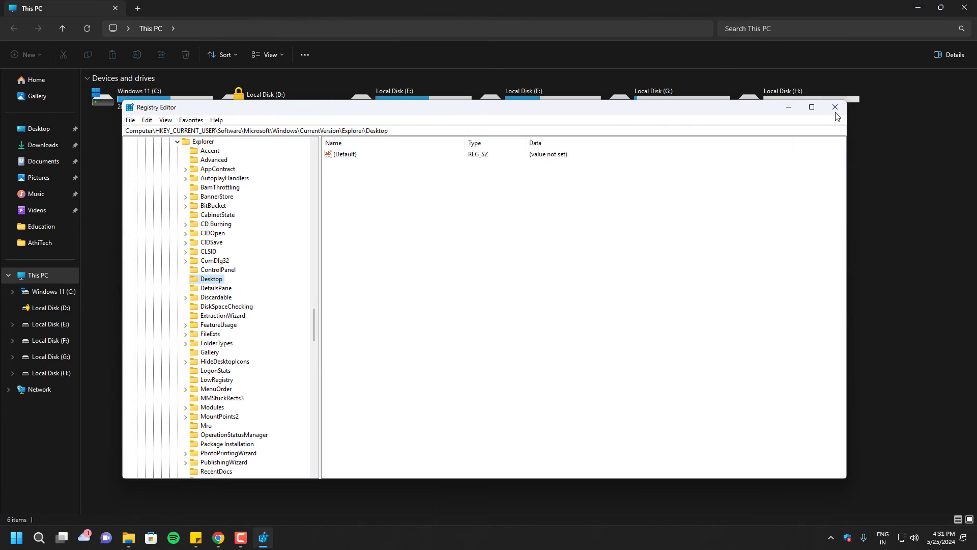
# Step: Close Registry Editor, leaving File Explorer's navigation pane without AthiSoft Dropbox
pyautogui.click(835, 107)
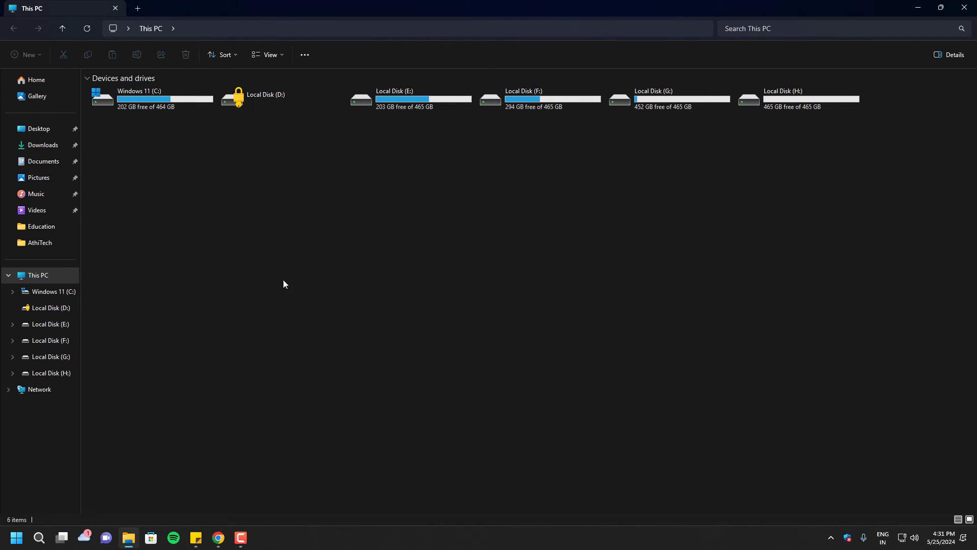
pyautogui.moveTo(29, 275)
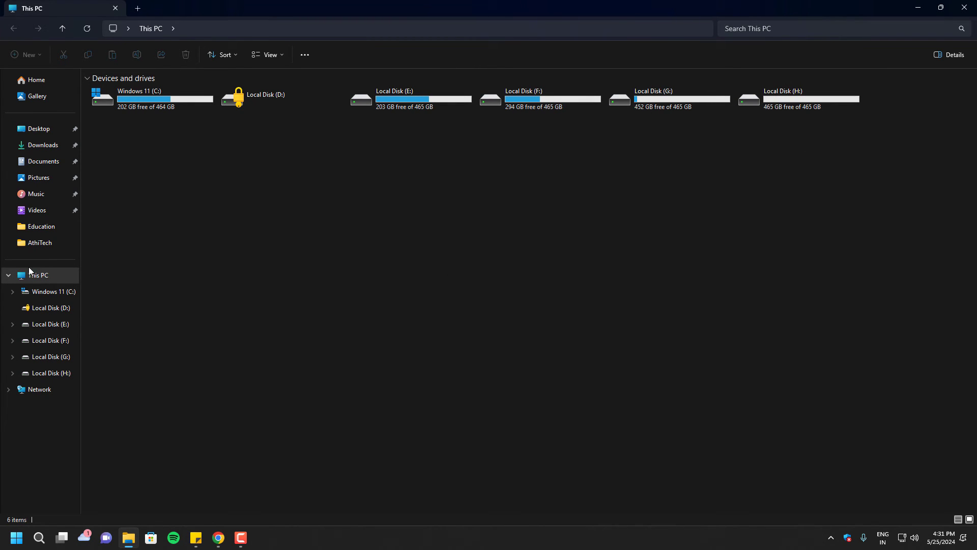